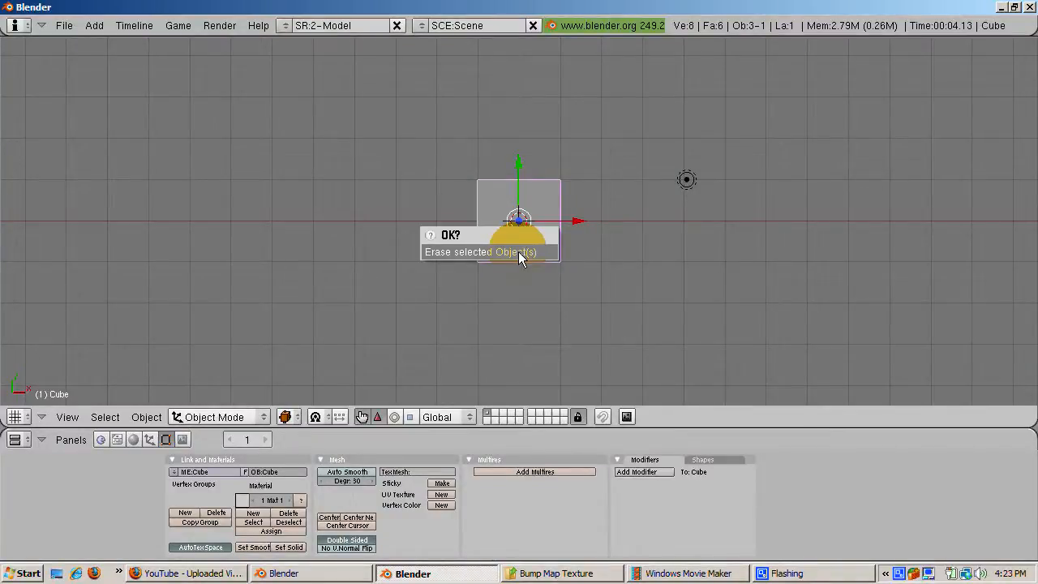
- Delete the default cube and add a plane mesh in its place
{"action": "left_click", "coordinate": [480, 252]}
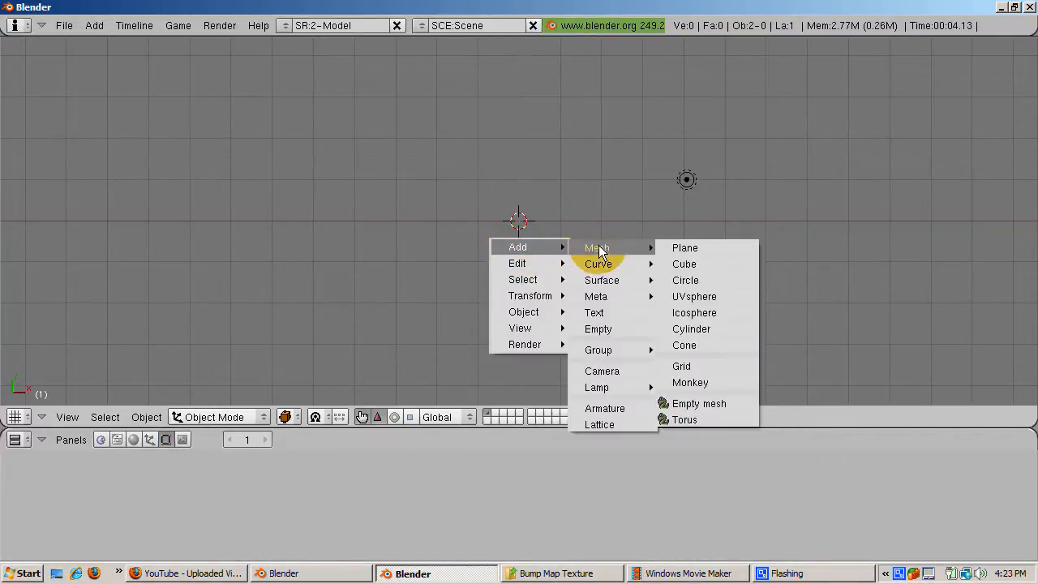
{"action": "left_click", "coordinate": [684, 247]}
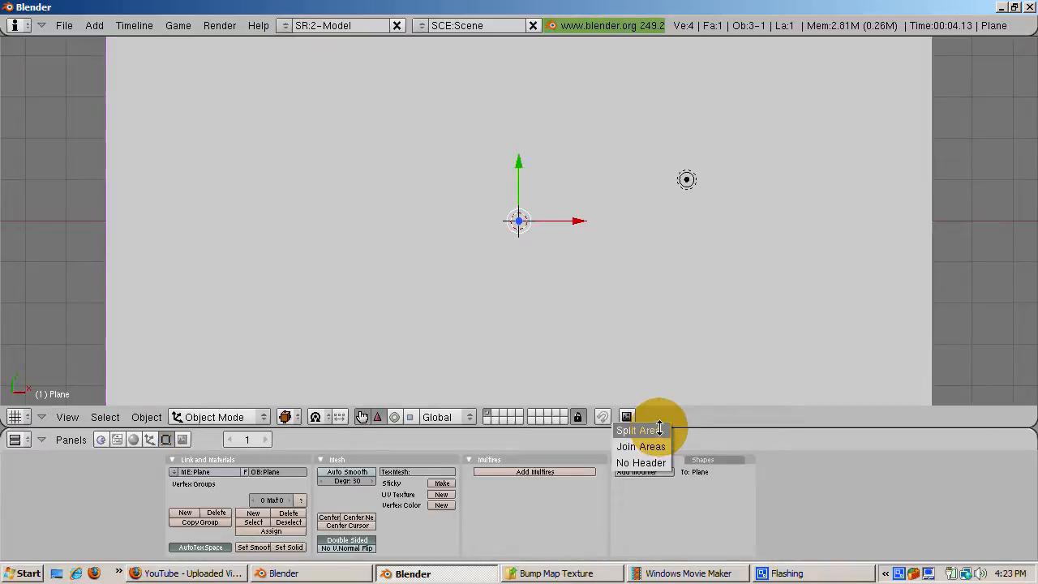
- Split the view, make the right area a UV/Image Editor and load 800px-Pumpkins.jpg
{"action": "left_click", "coordinate": [639, 430]}
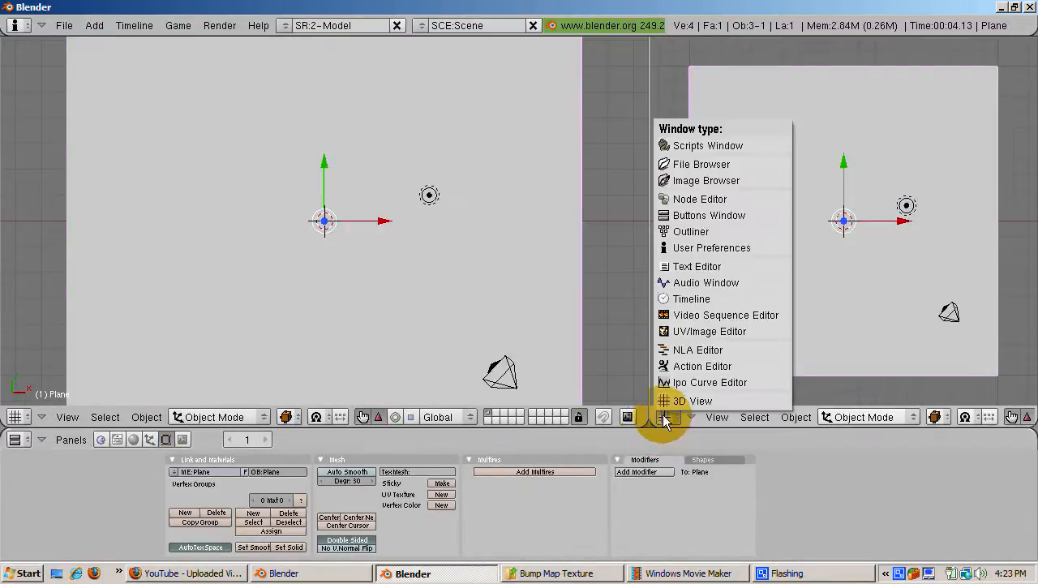
{"action": "left_click", "coordinate": [709, 331]}
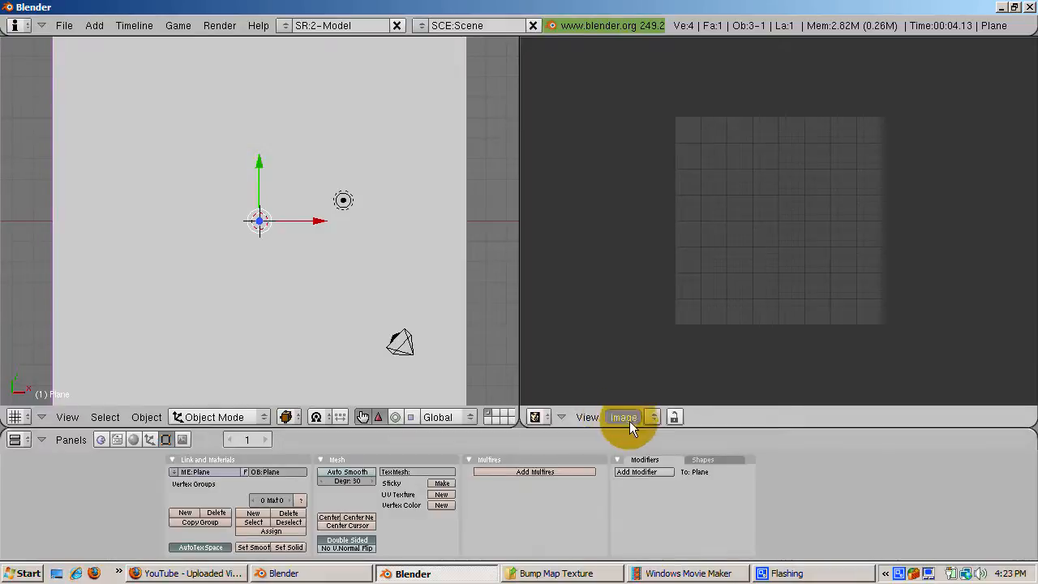
{"action": "left_click", "coordinate": [623, 417]}
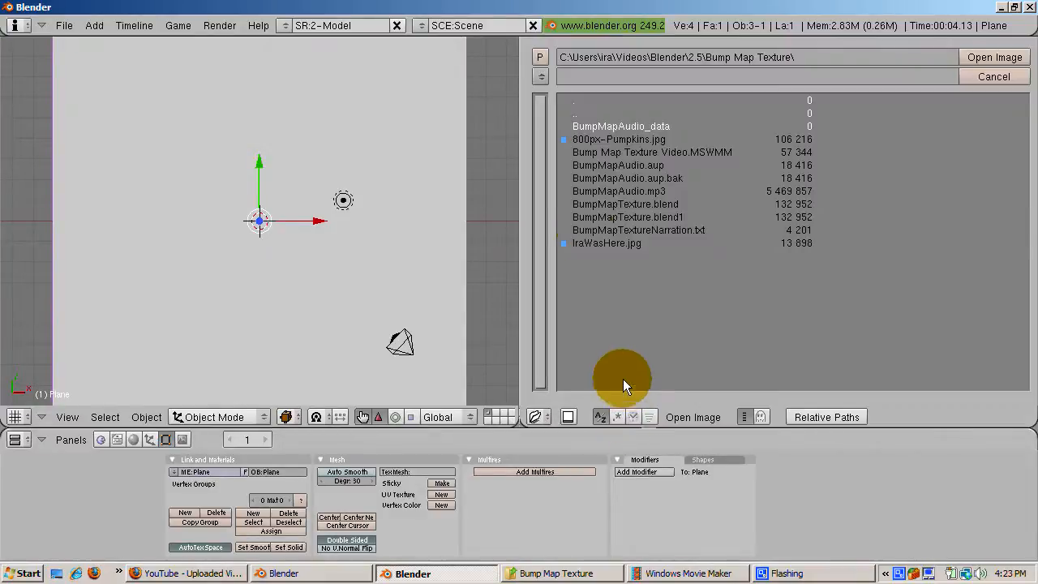
{"action": "left_click", "coordinate": [618, 140]}
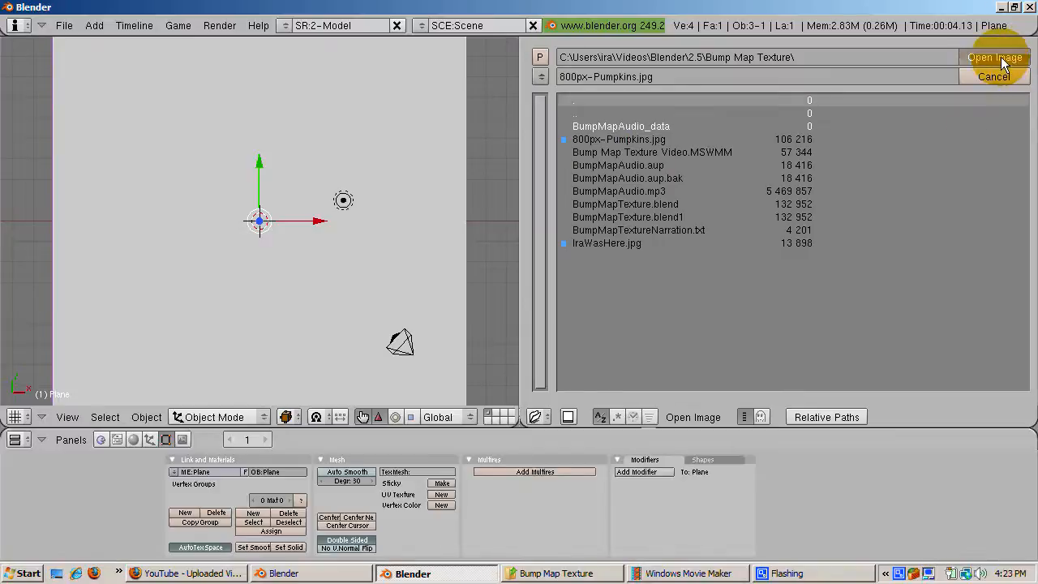
{"action": "left_click", "coordinate": [996, 57]}
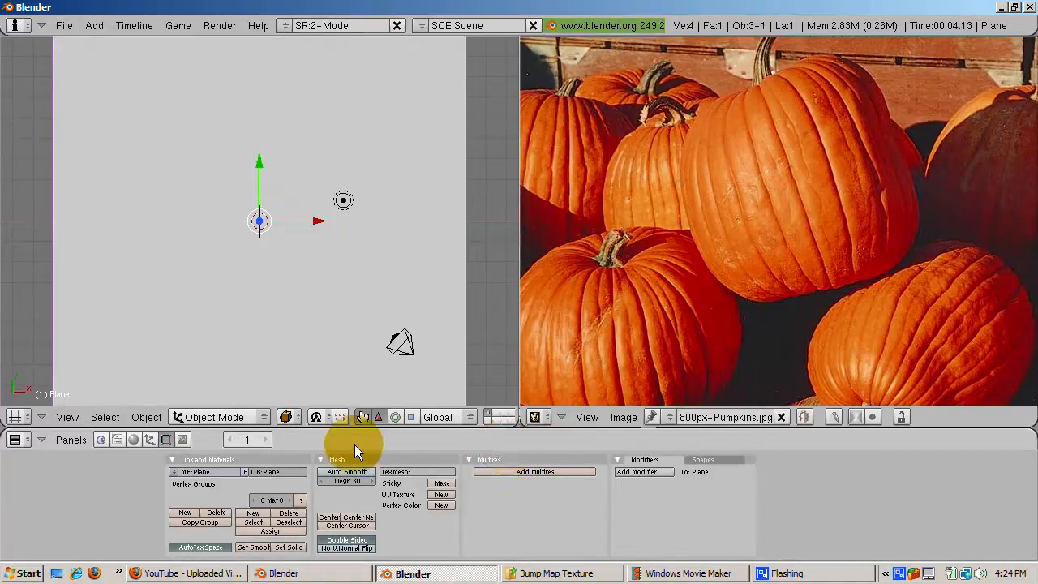
- Align the active camera to the current top view of the plane
{"action": "left_click", "coordinate": [69, 417]}
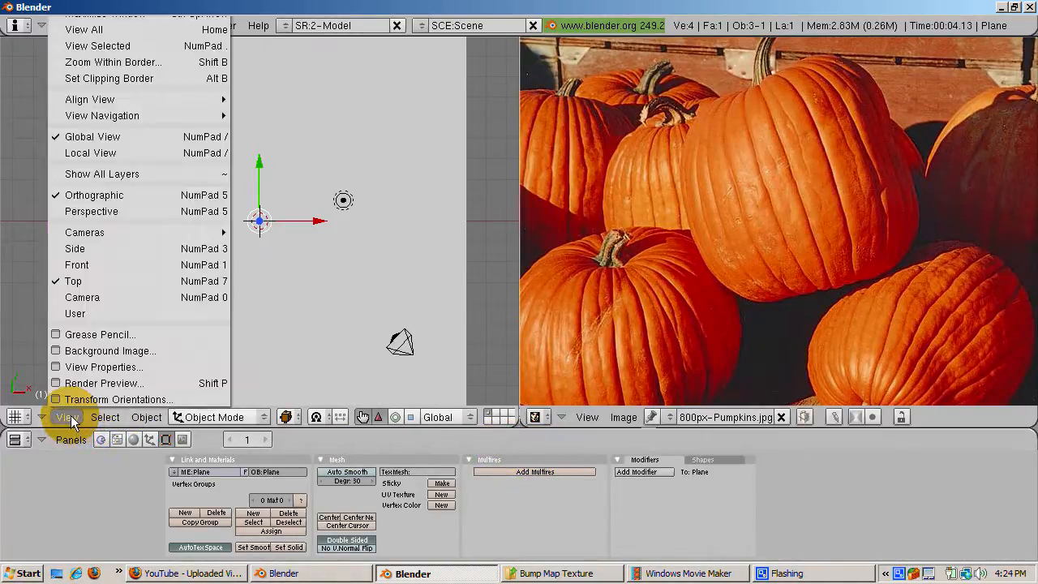
{"action": "mouse_move", "coordinate": [90, 99]}
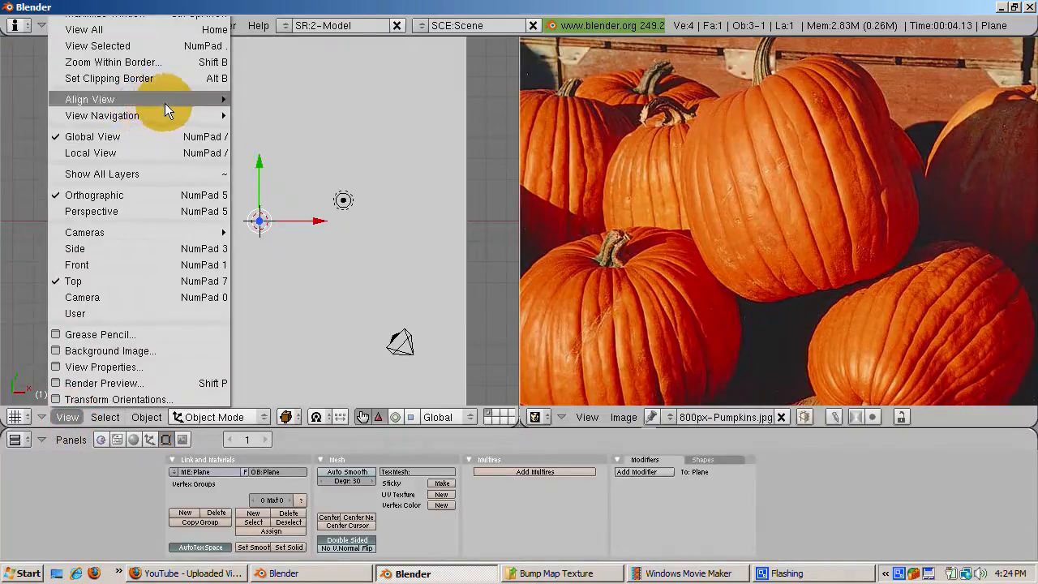
{"action": "mouse_move", "coordinate": [89, 99]}
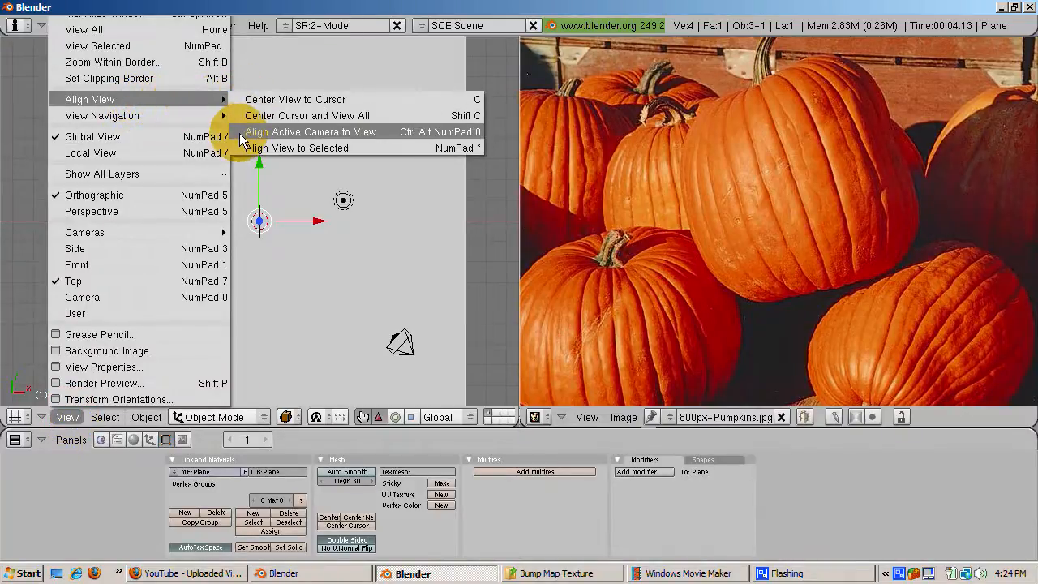
{"action": "left_click", "coordinate": [312, 132]}
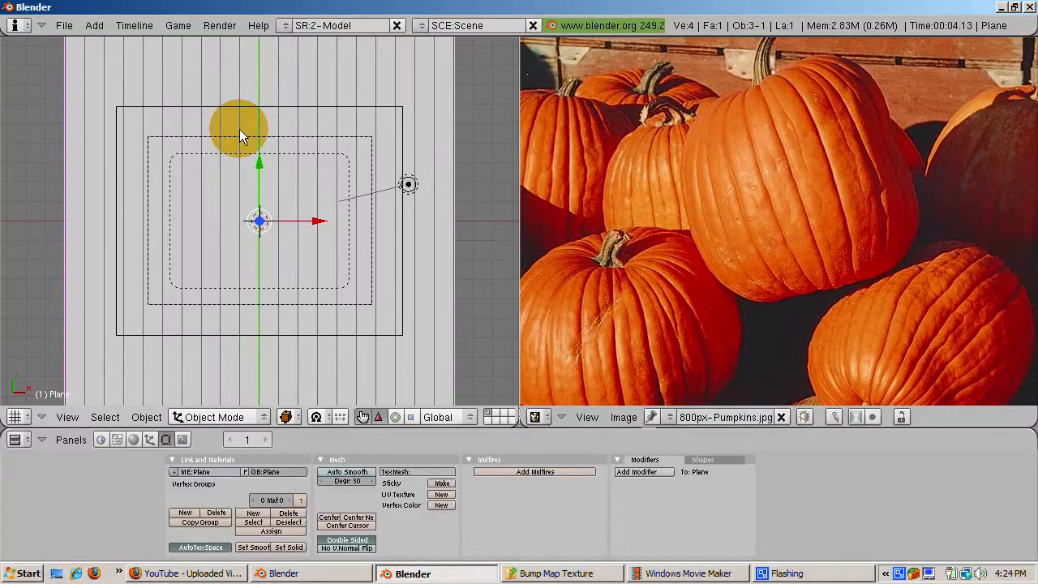
{"action": "mouse_move", "coordinate": [276, 340]}
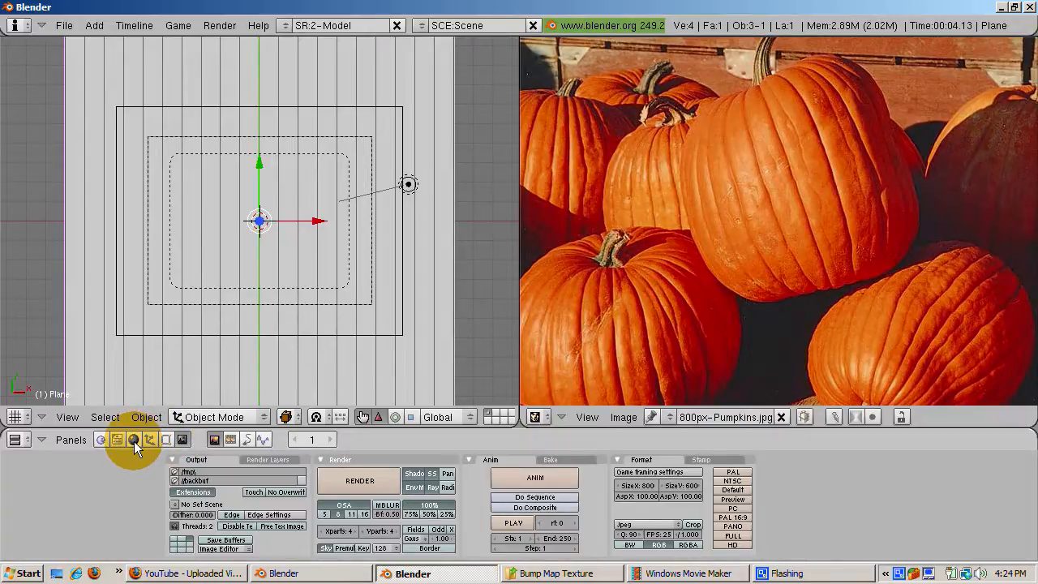
{"action": "mouse_move", "coordinate": [446, 300]}
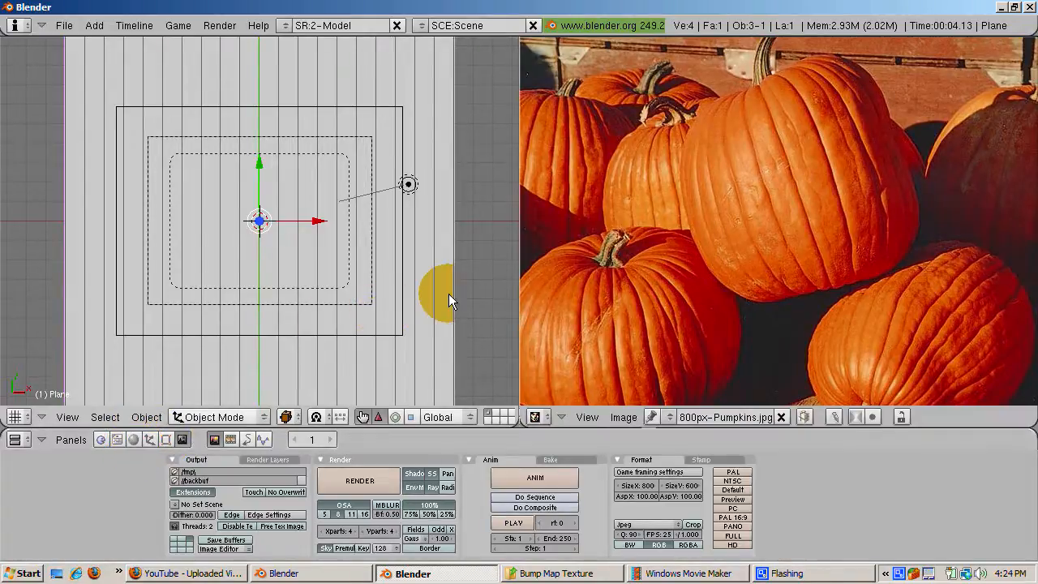
{"action": "mouse_move", "coordinate": [455, 288]}
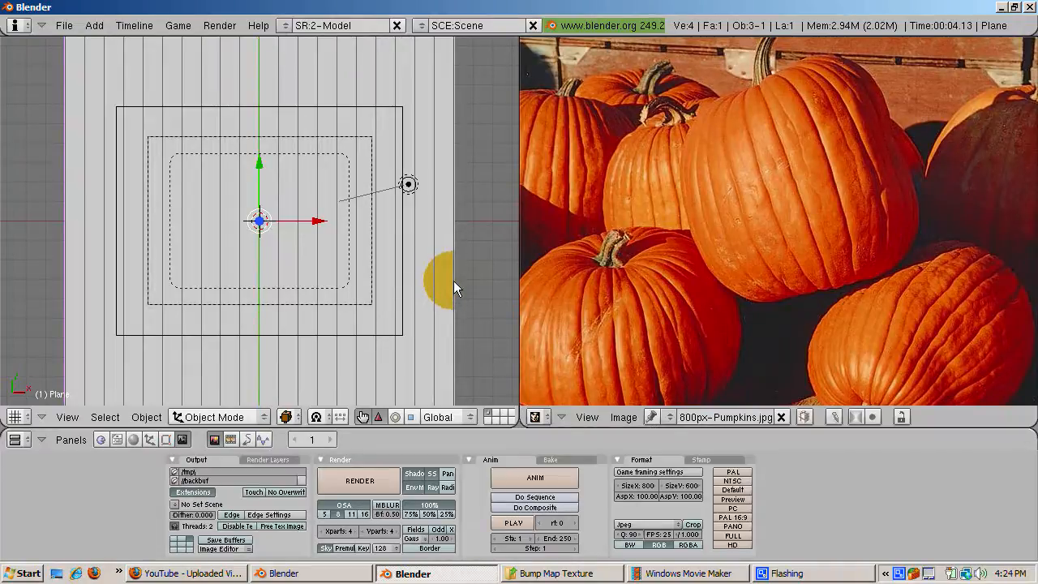
- Select the plane so a new material can be added to it
{"action": "left_click", "coordinate": [133, 437]}
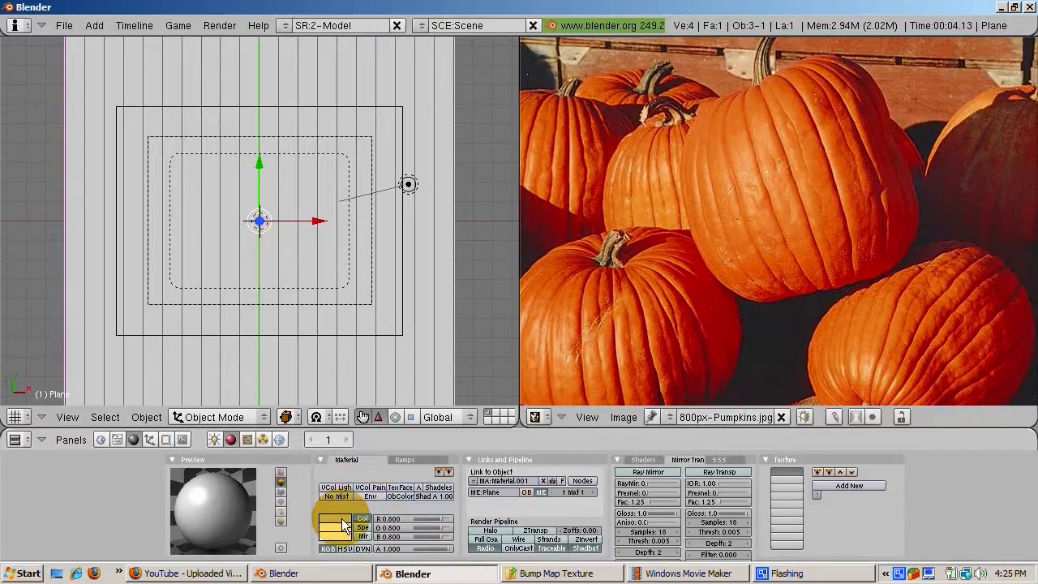
- Choose an orange colour in the material's Col colour picker
{"action": "left_click", "coordinate": [333, 522]}
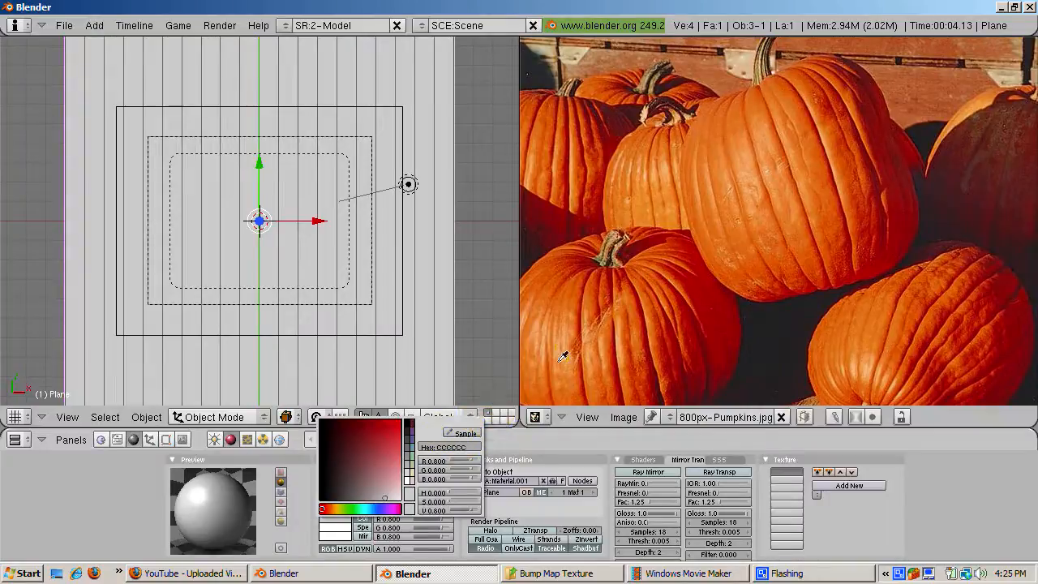
{"action": "mouse_move", "coordinate": [603, 336]}
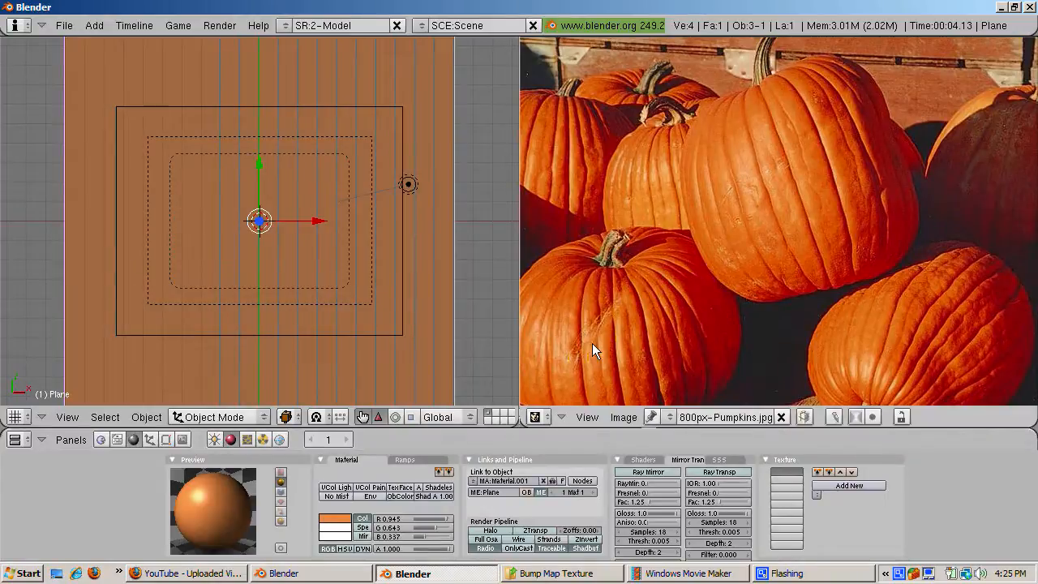
{"action": "mouse_move", "coordinate": [397, 349]}
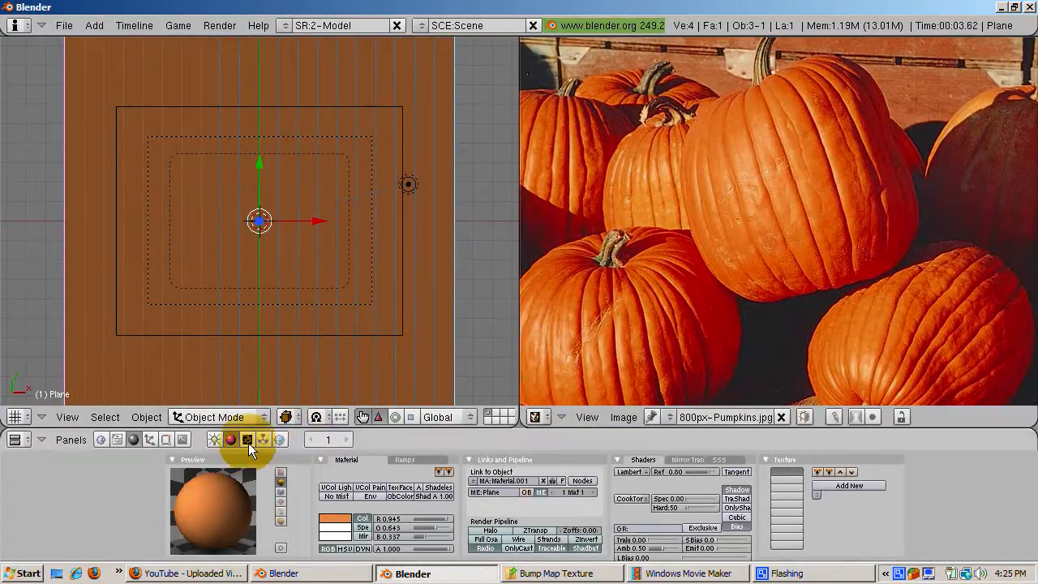
- Add an Image texture to the material and load 800px-Pumpkins.jpg into it
{"action": "left_click", "coordinate": [247, 438]}
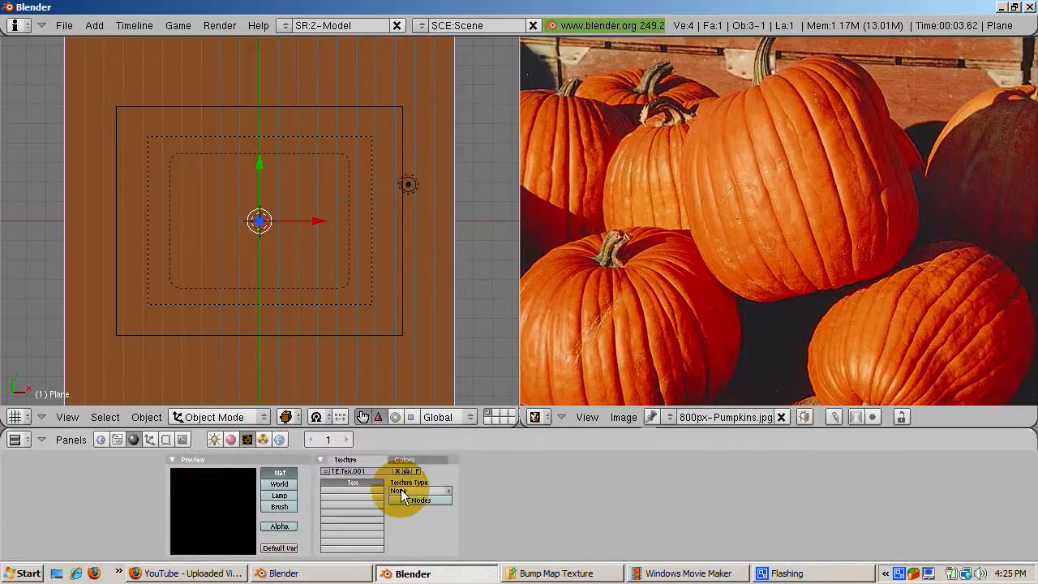
{"action": "left_click", "coordinate": [420, 490]}
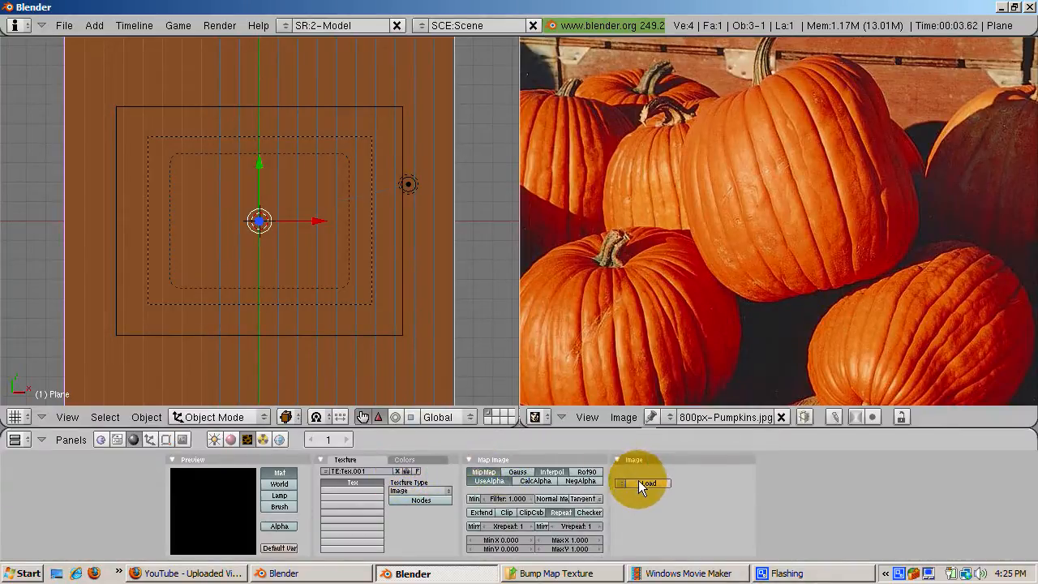
{"action": "left_click", "coordinate": [642, 484]}
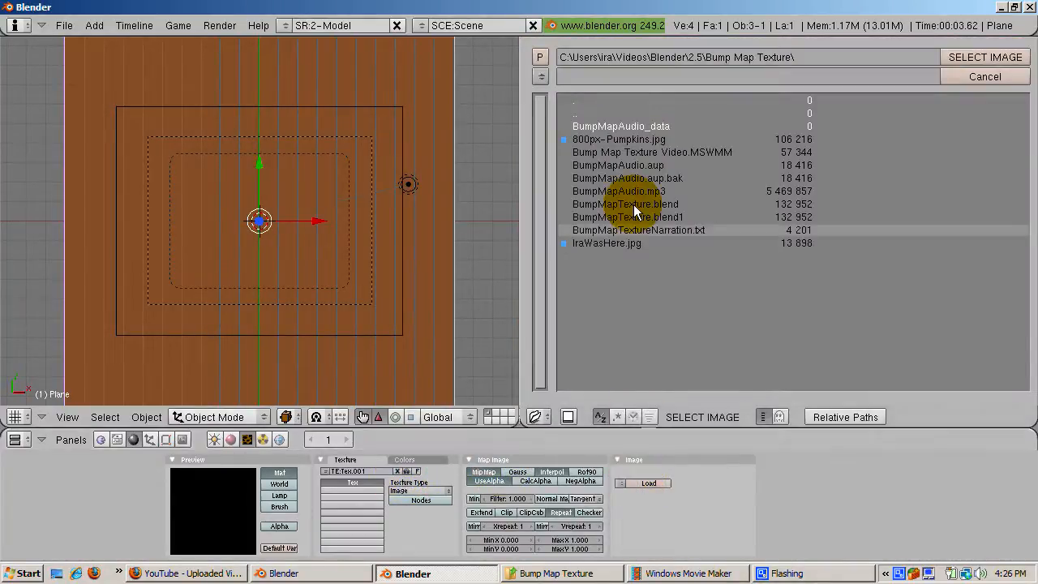
{"action": "left_click", "coordinate": [620, 140]}
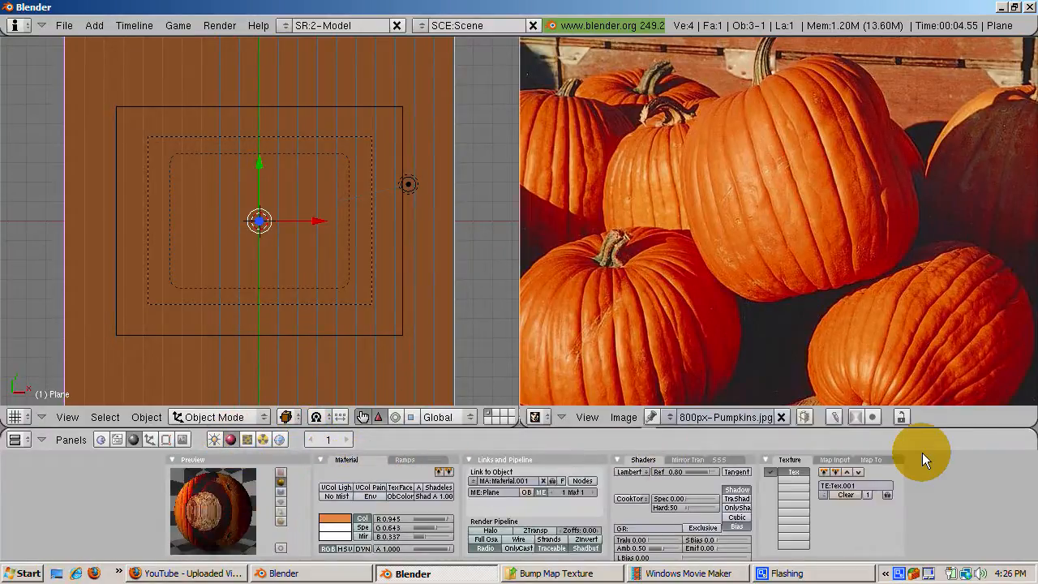
- In Map To enable Nor and Col so the photo bumps and colours the plane
{"action": "left_click", "coordinate": [870, 461]}
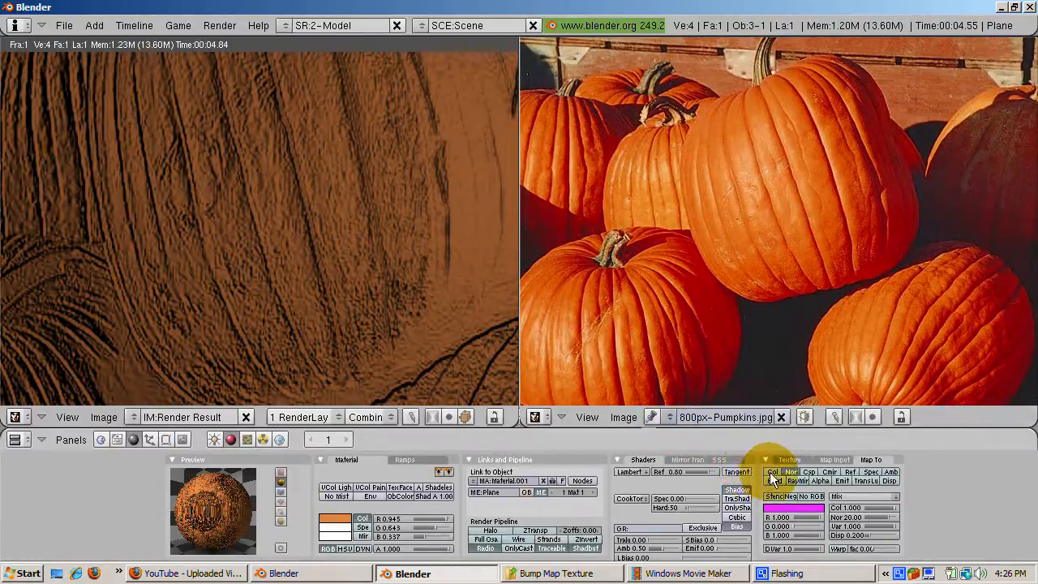
{"action": "left_click", "coordinate": [772, 471]}
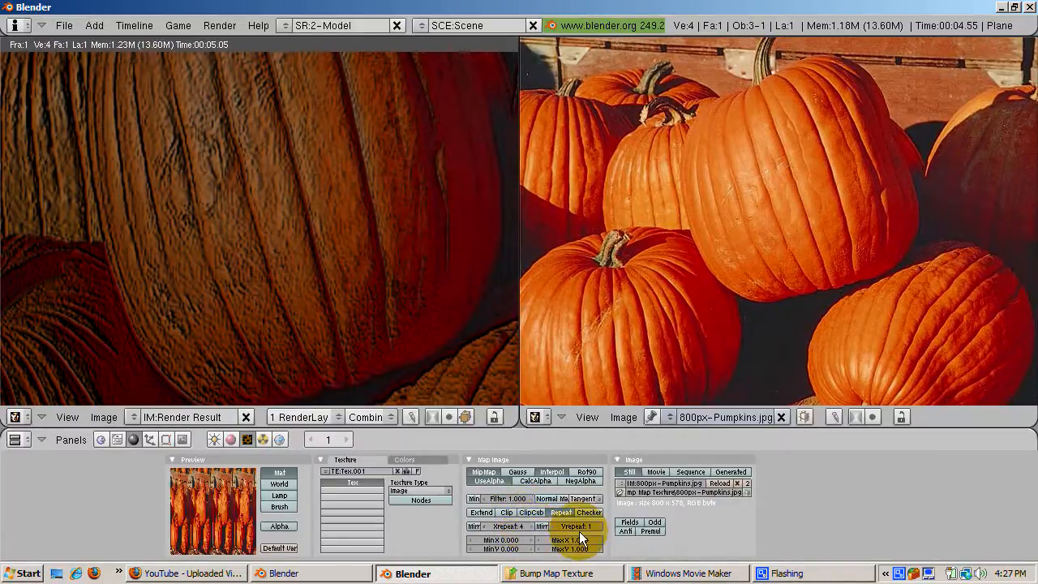
- Set Xrepeat and Yrepeat to 4 in the Map Image panel
{"action": "left_click", "coordinate": [576, 526]}
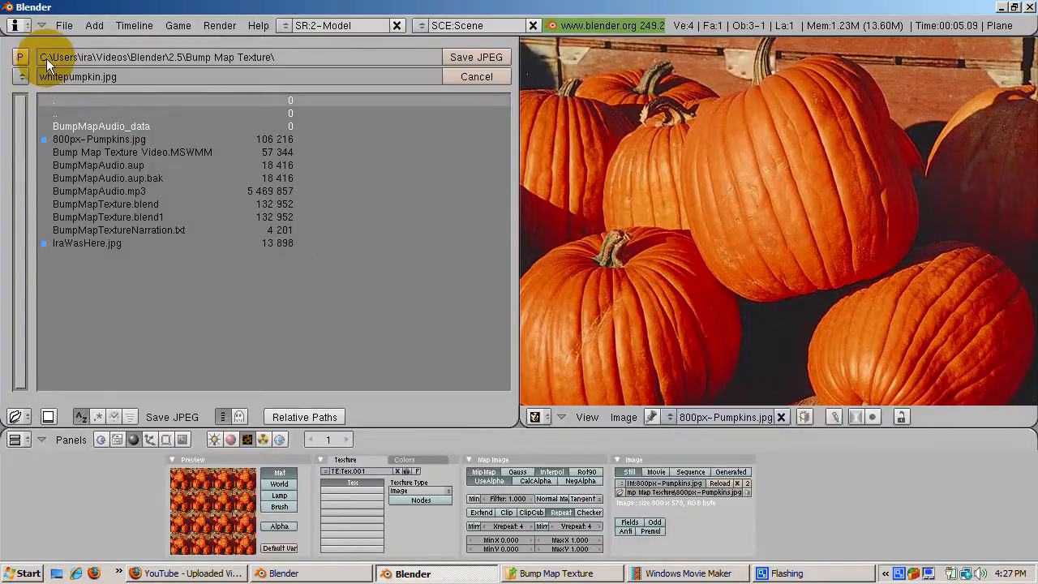
- Save the render as halloweeninvitation.jpg using Save JPEG
{"action": "left_click", "coordinate": [78, 77]}
{"action": "type", "text": "halloweeninvitatio"}
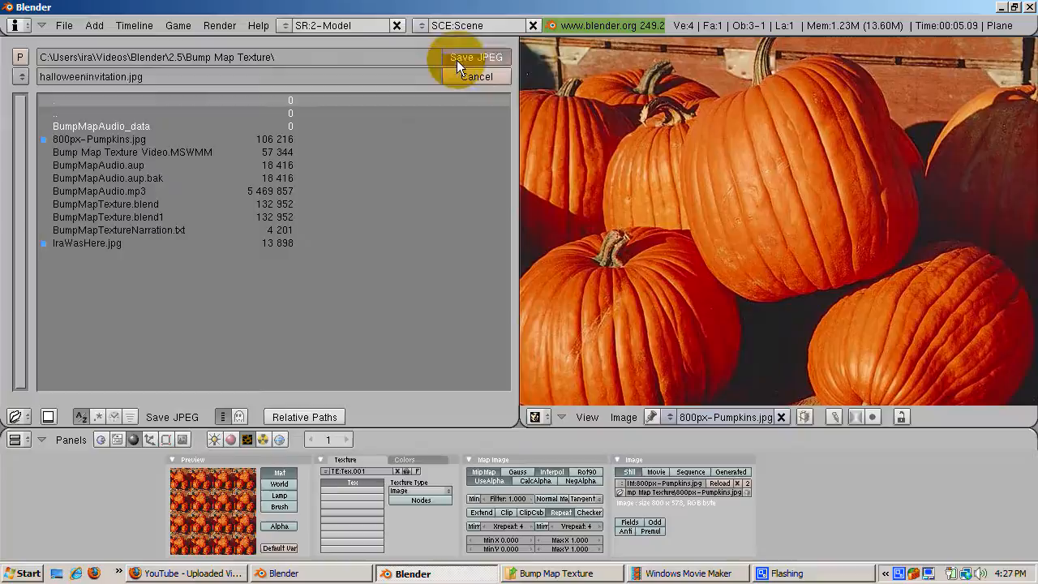
{"action": "left_click", "coordinate": [477, 57]}
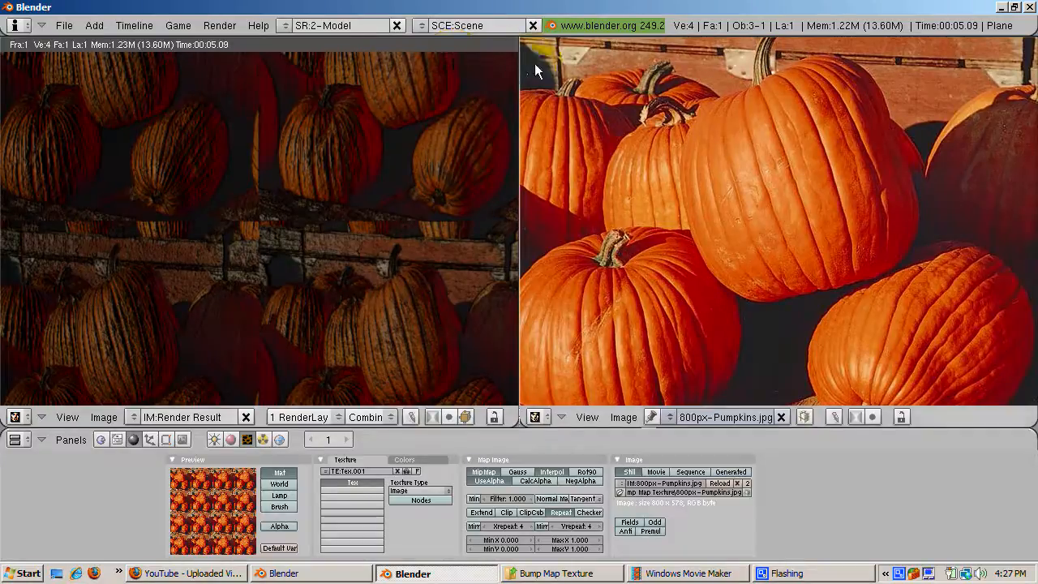
{"action": "mouse_move", "coordinate": [785, 485]}
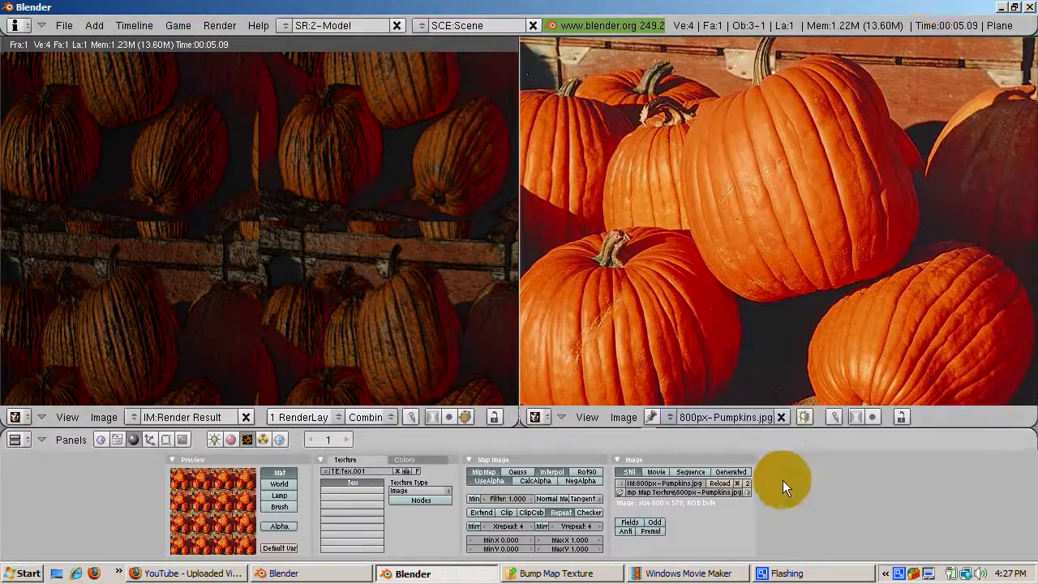
{"action": "mouse_move", "coordinate": [917, 8]}
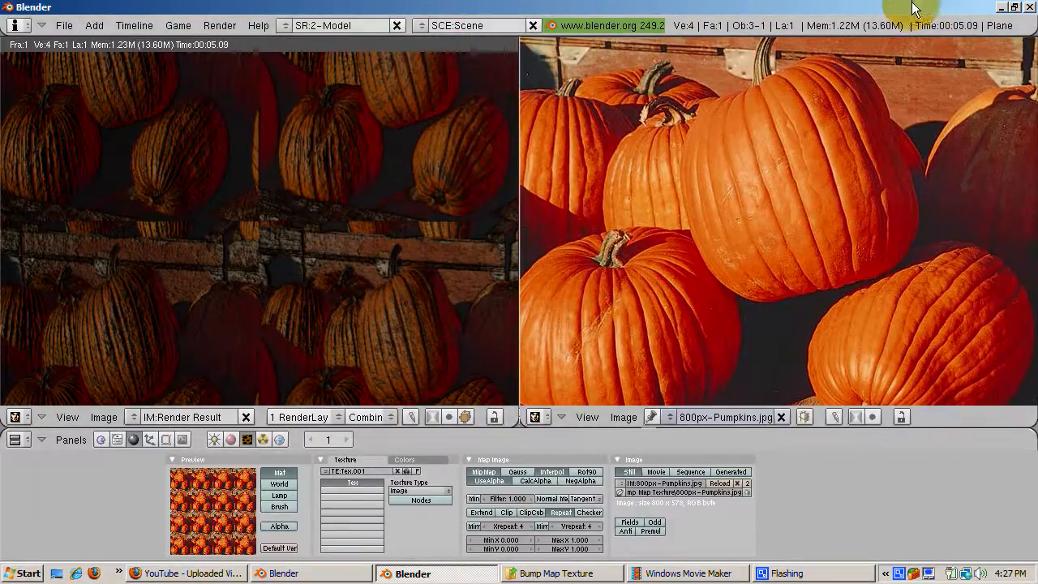